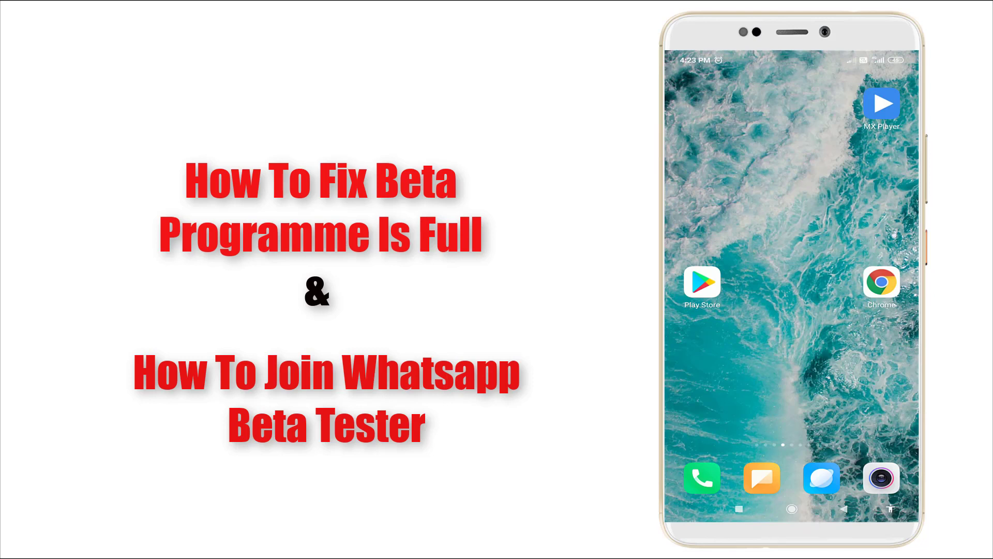
Step: Briefly open the Play Store, scroll, then return to the phone home screen
left_click(701, 284)
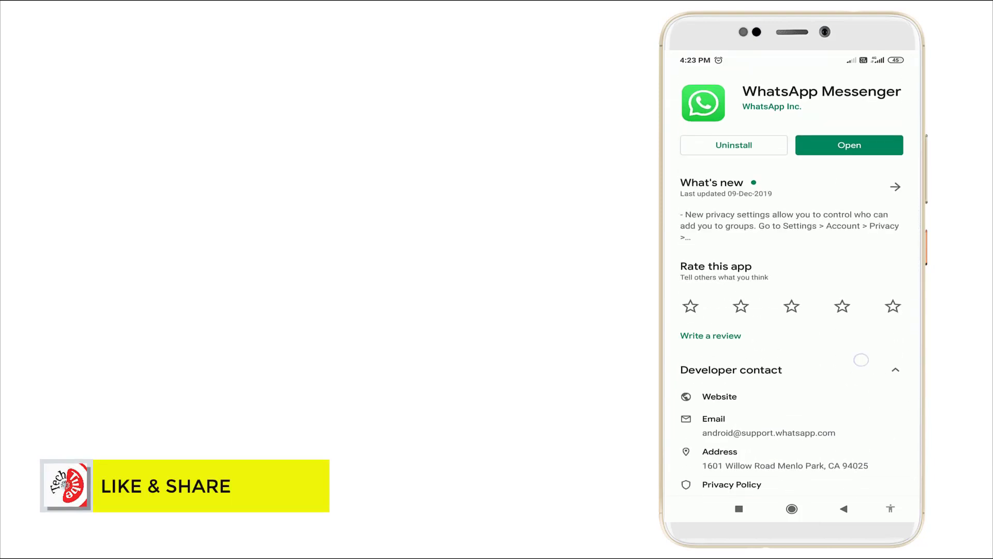
scroll("down", 3)
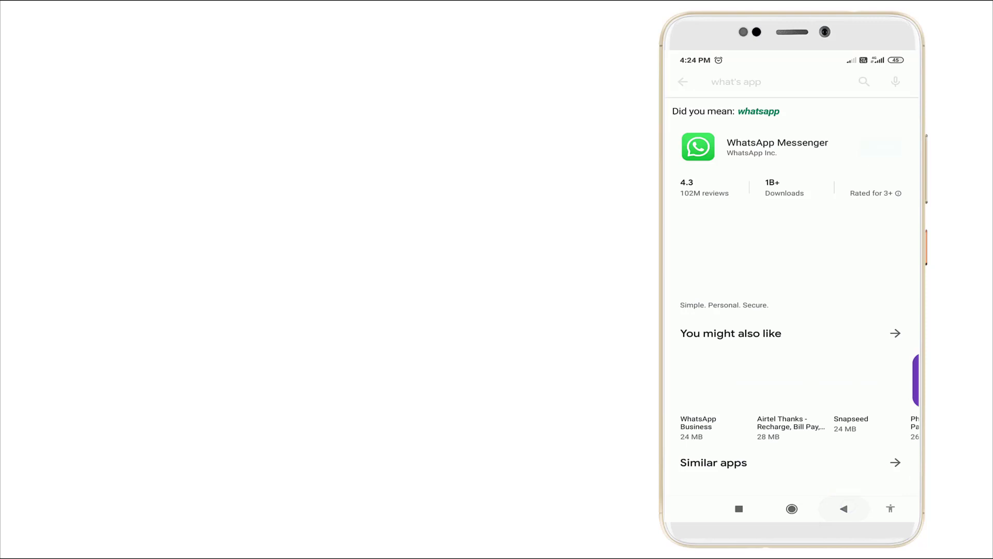
left_click(682, 81)
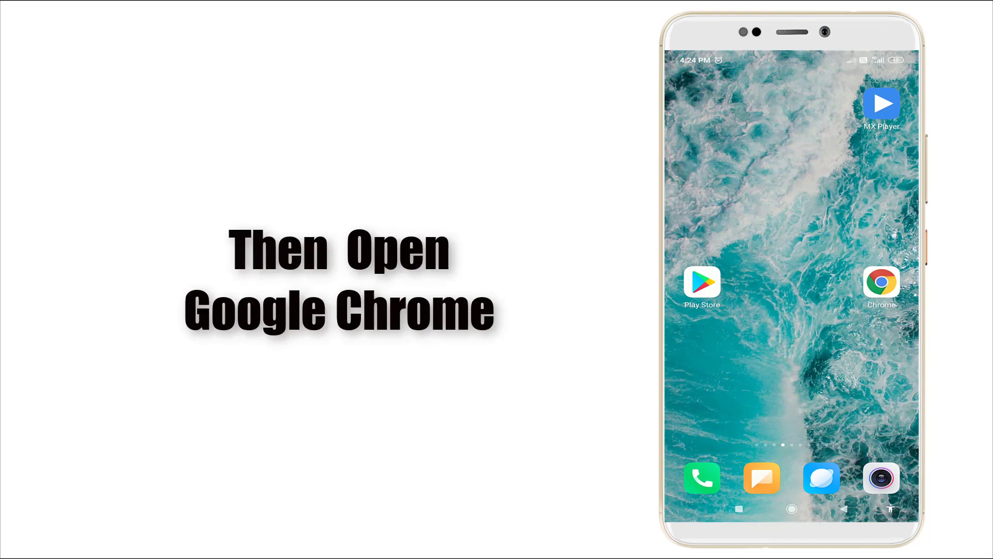
Step: Search Google in Chrome for 'whatsapp beta tester'
left_click(880, 280)
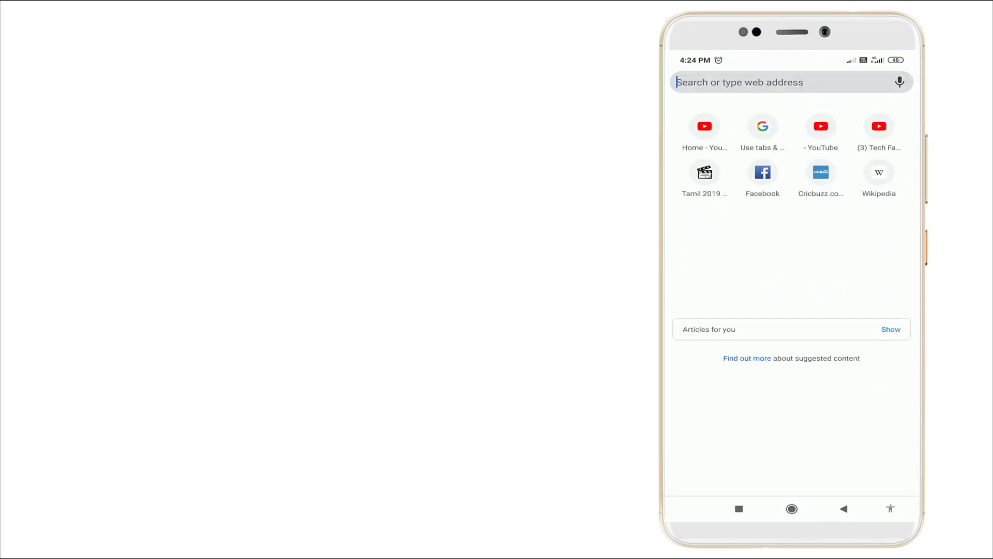
left_click(759, 82)
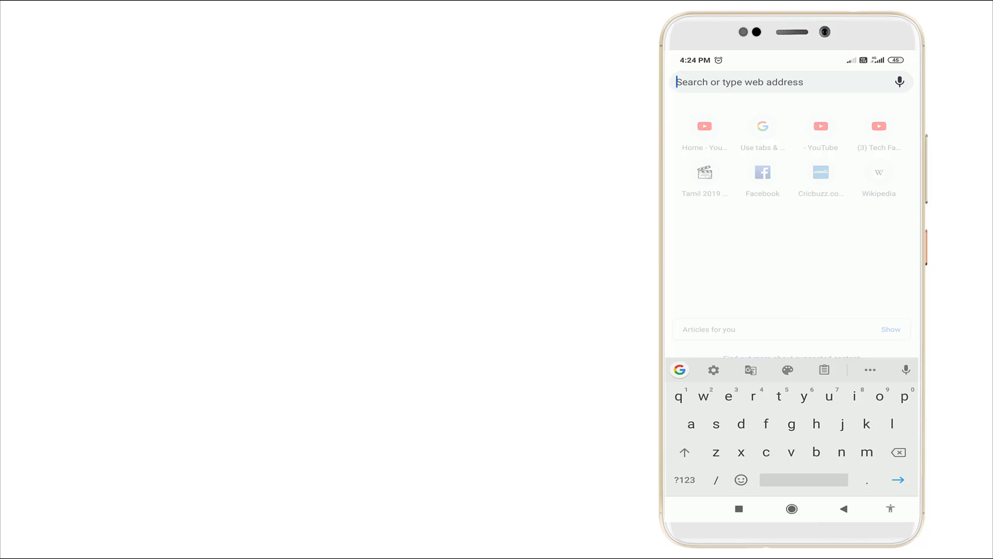
type("whatsapp beta tester")
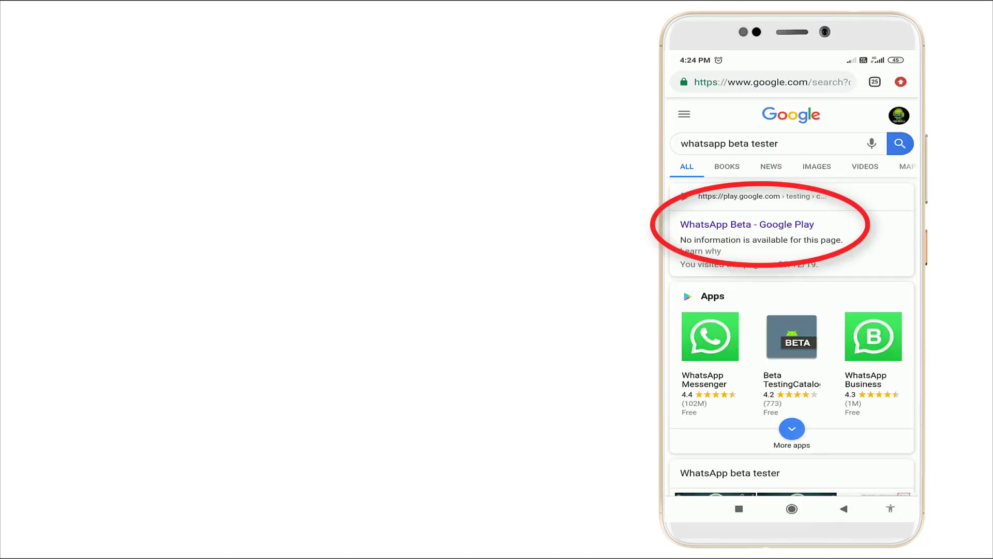
Step: Open the 'WhatsApp Beta - Google Play' search result
left_click(746, 224)
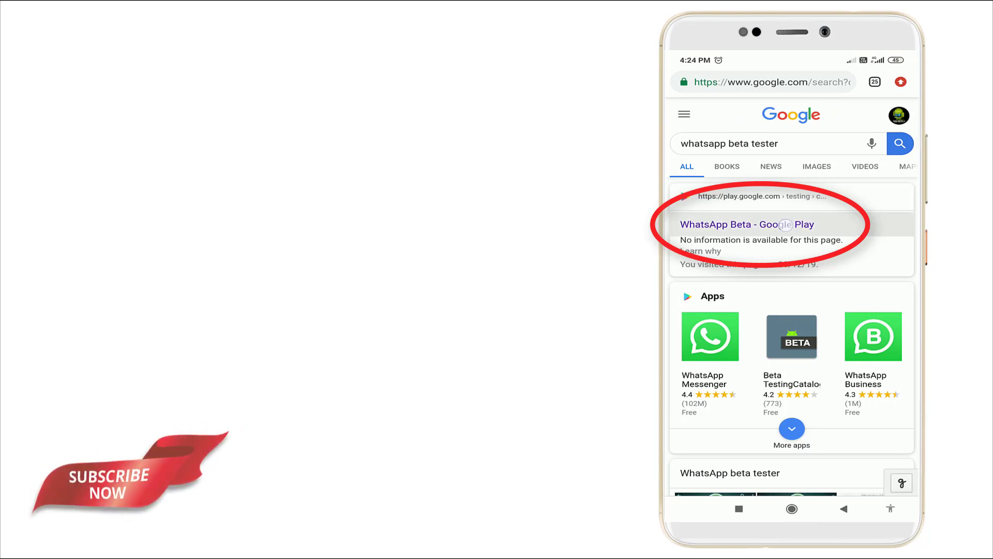
left_click(746, 224)
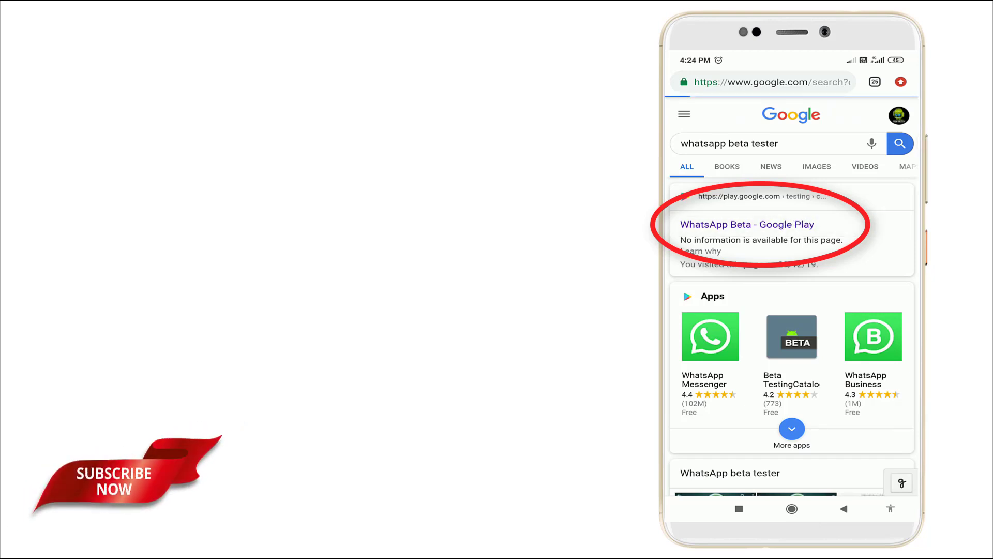
left_click(746, 224)
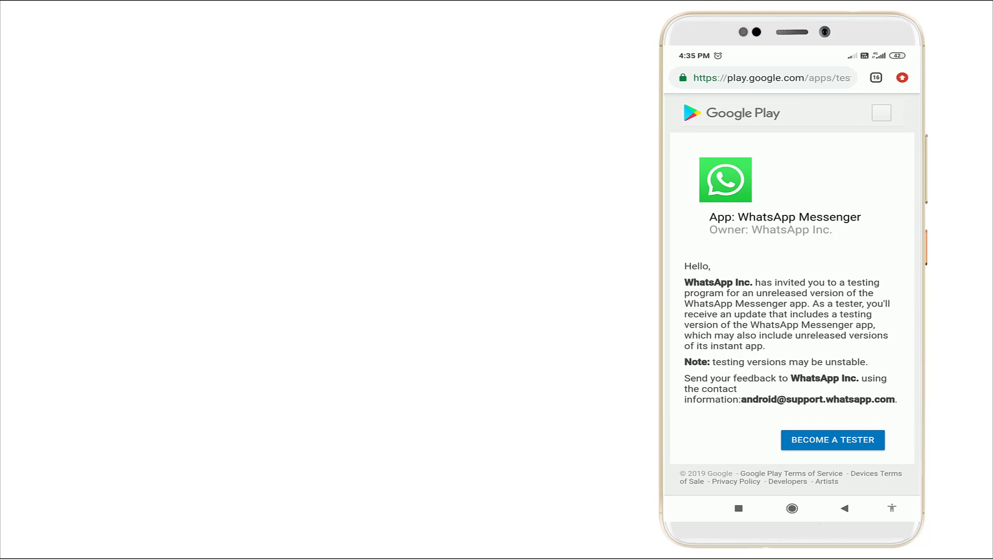
Step: Become a tester for the WhatsApp Messenger beta program
left_click(832, 439)
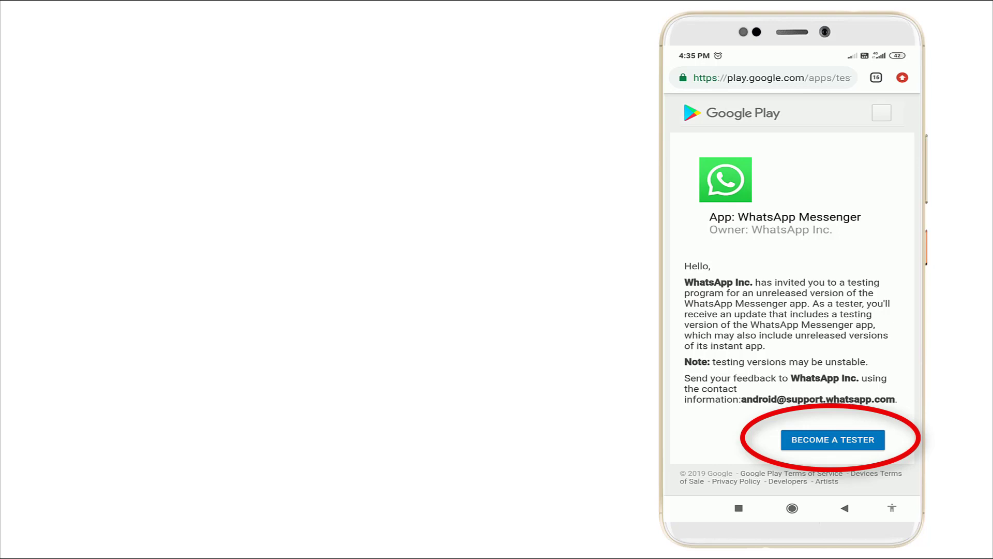
left_click(833, 440)
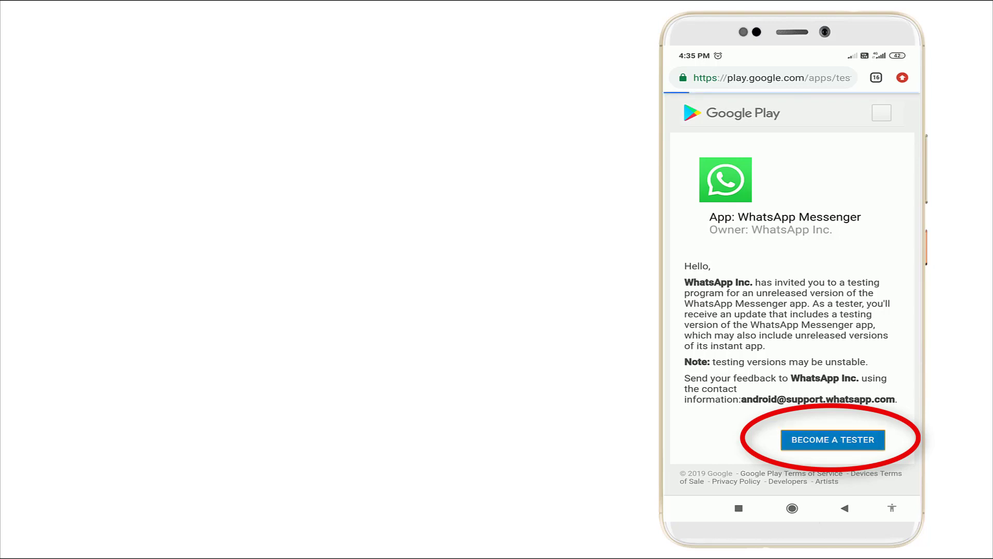
left_click(832, 440)
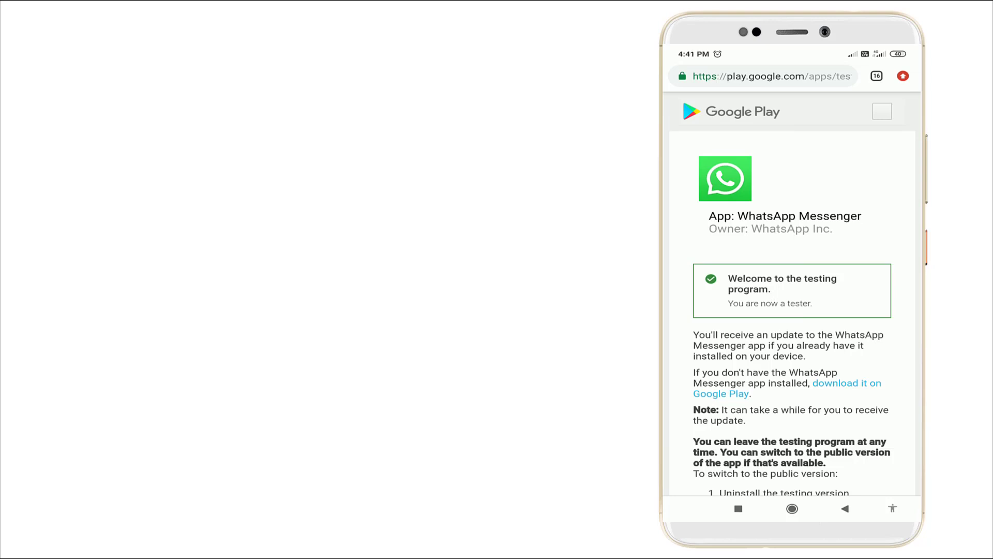
scroll("down", 3)
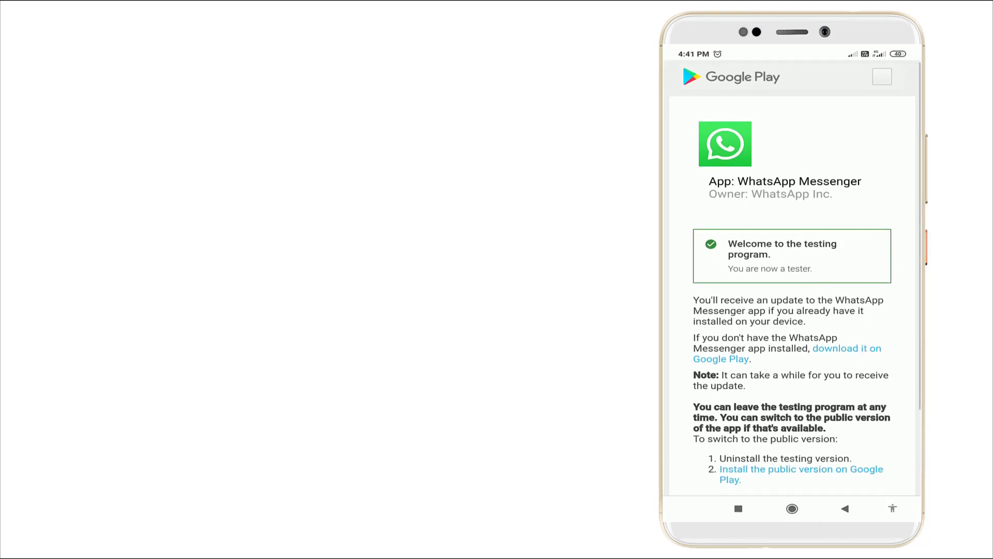
scroll("down", 3)
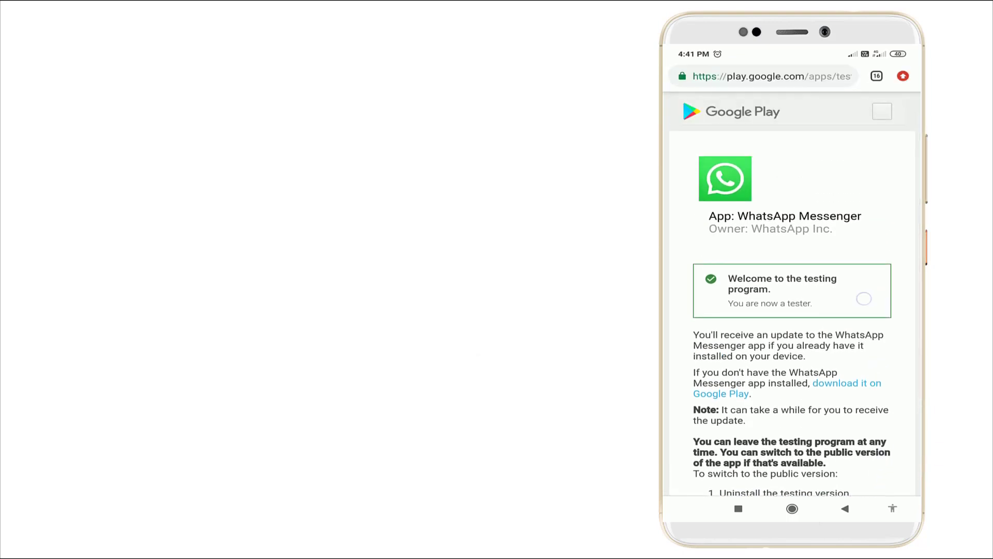
scroll("down", 3)
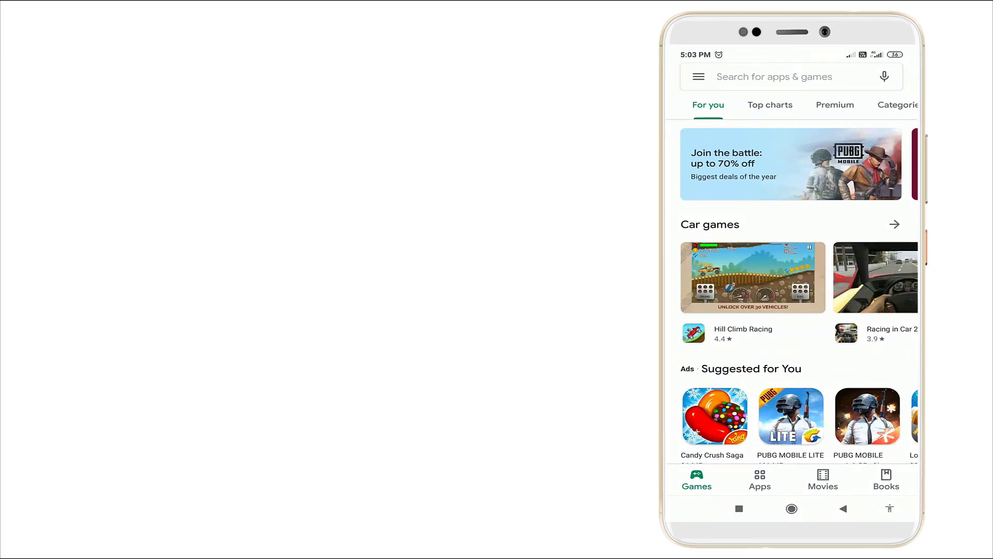
Step: Open the downloading WhatsApp Messenger (Beta) entry from My apps & games
left_click(698, 76)
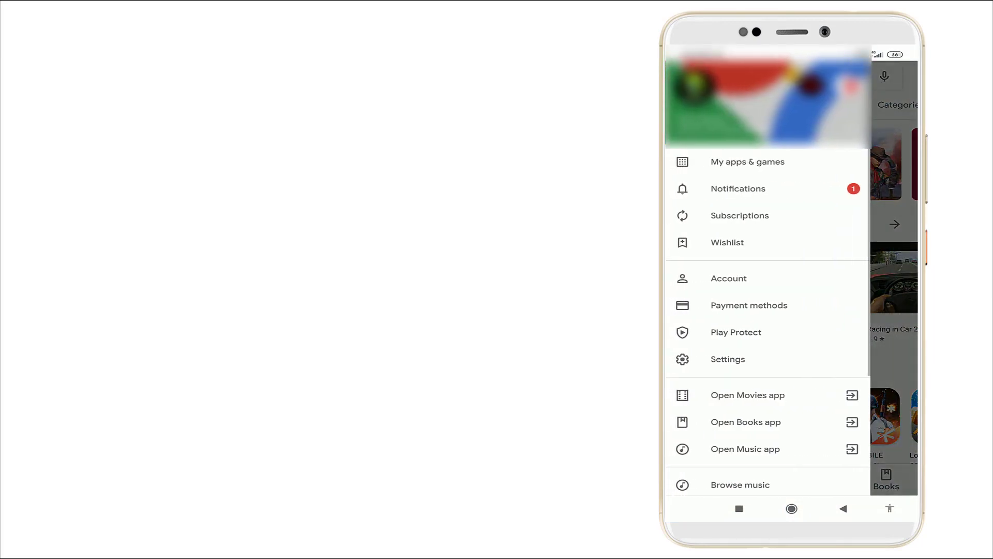
left_click(747, 161)
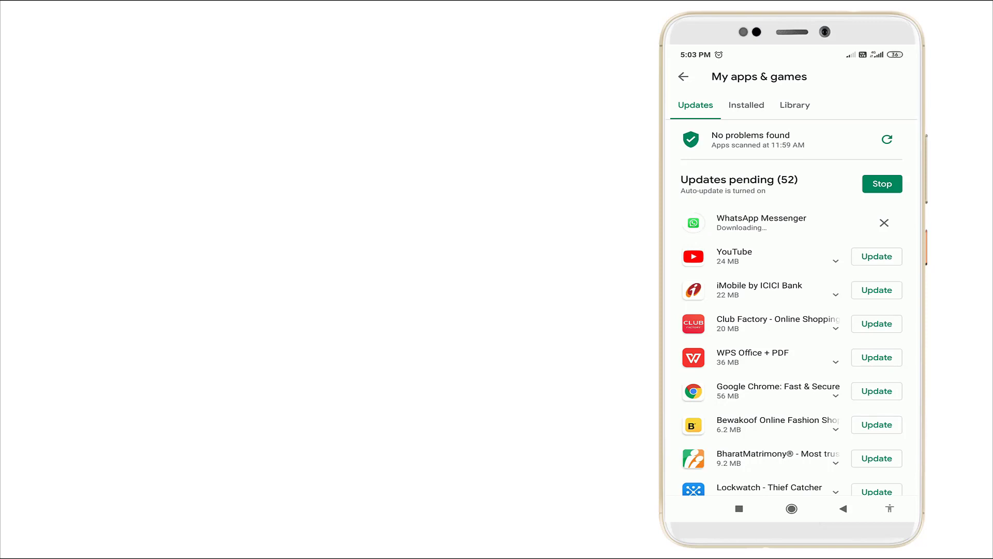
left_click(761, 223)
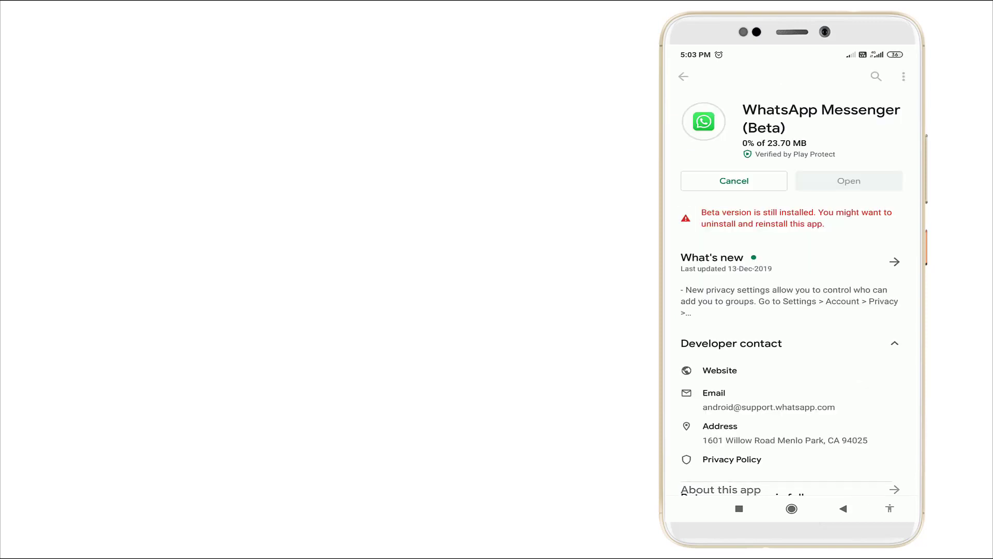